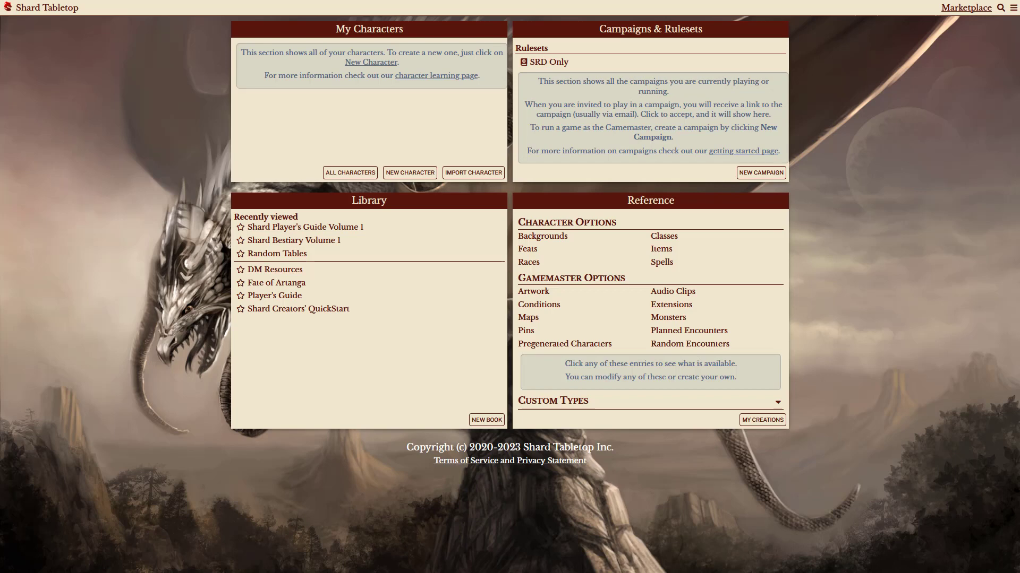
# Select SRD Only under Rulesets to make it the active ruleset
pyautogui.click(548, 62)
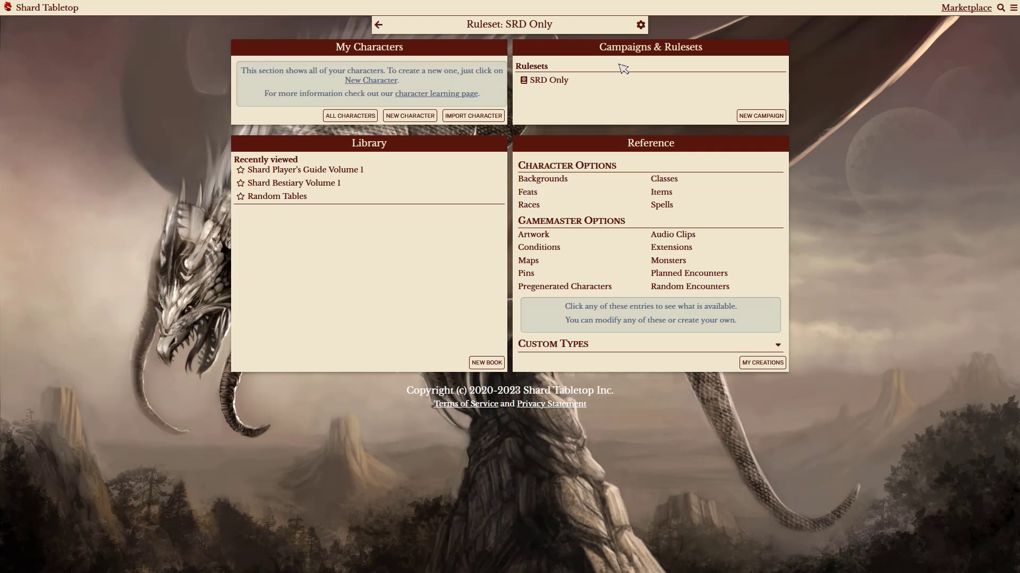
pyautogui.click(639, 24)
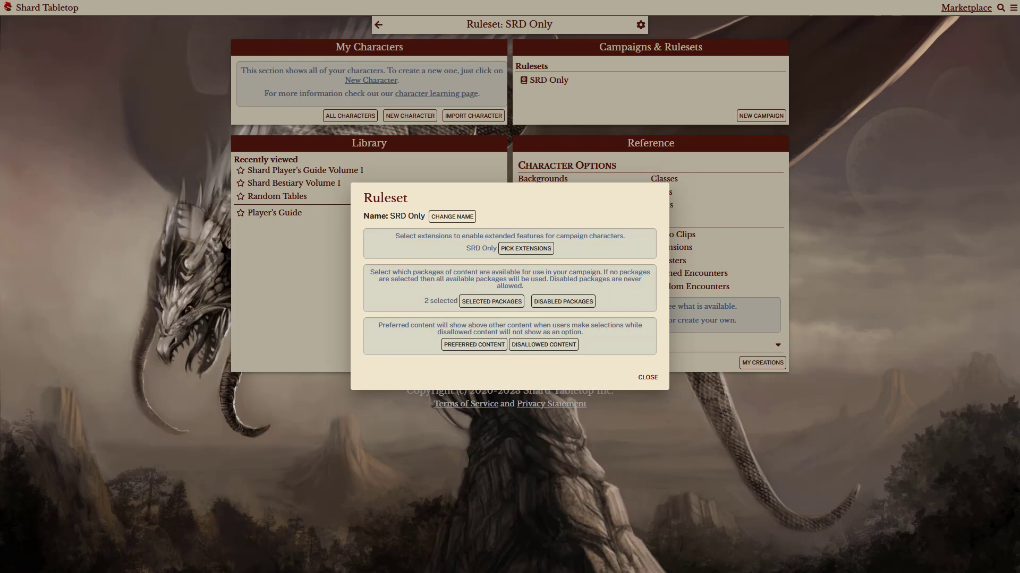
pyautogui.moveTo(509, 287)
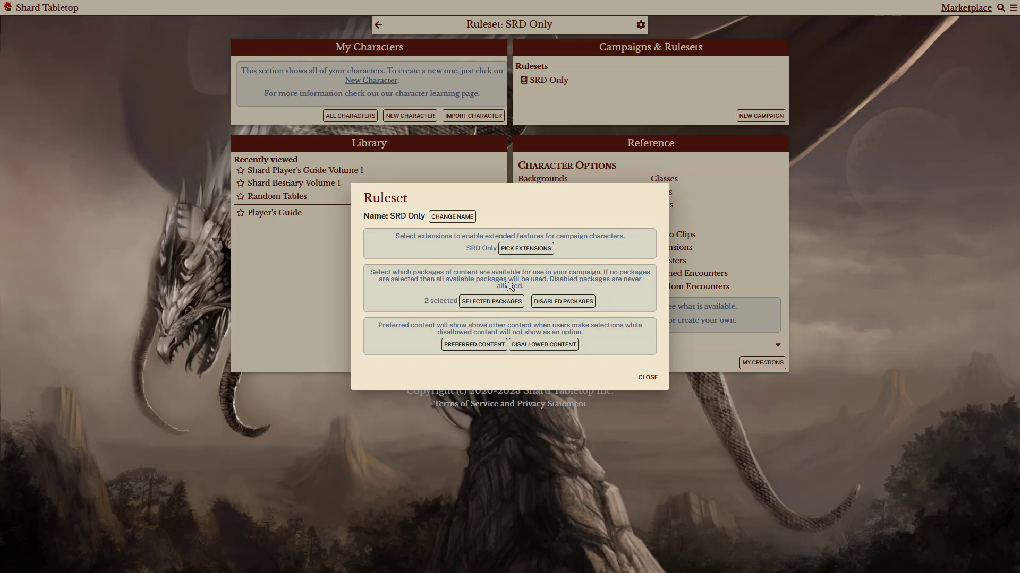
pyautogui.click(646, 377)
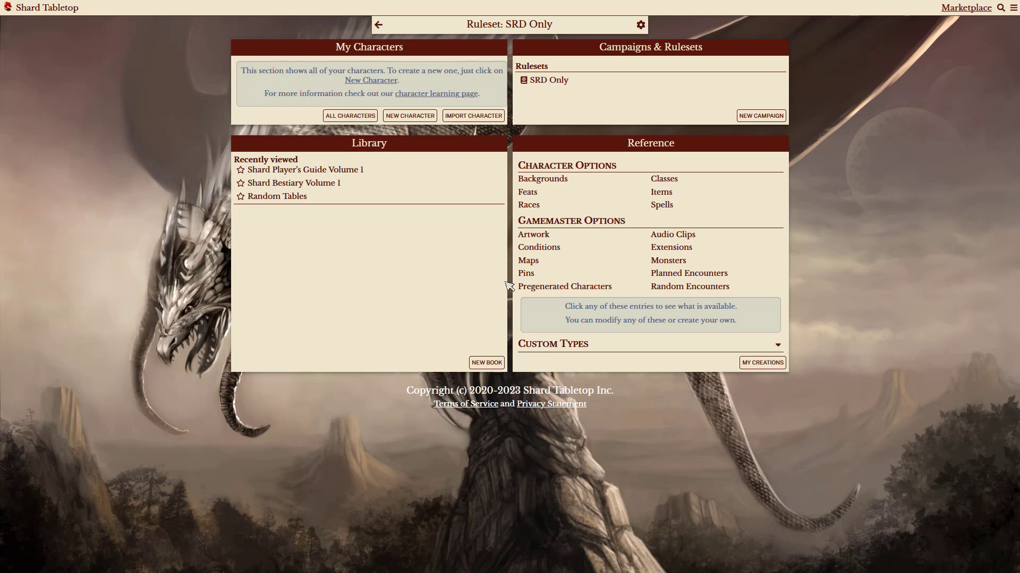
# Open the SRD Only extension from the Gamemaster Extensions list, showing 12 disallowed entries
pyautogui.click(670, 246)
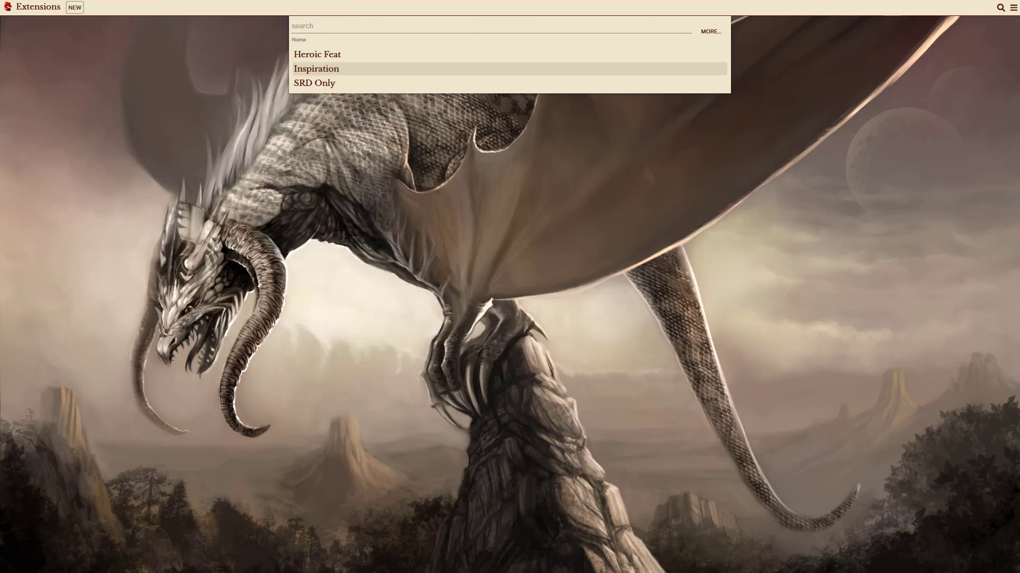
pyautogui.click(314, 82)
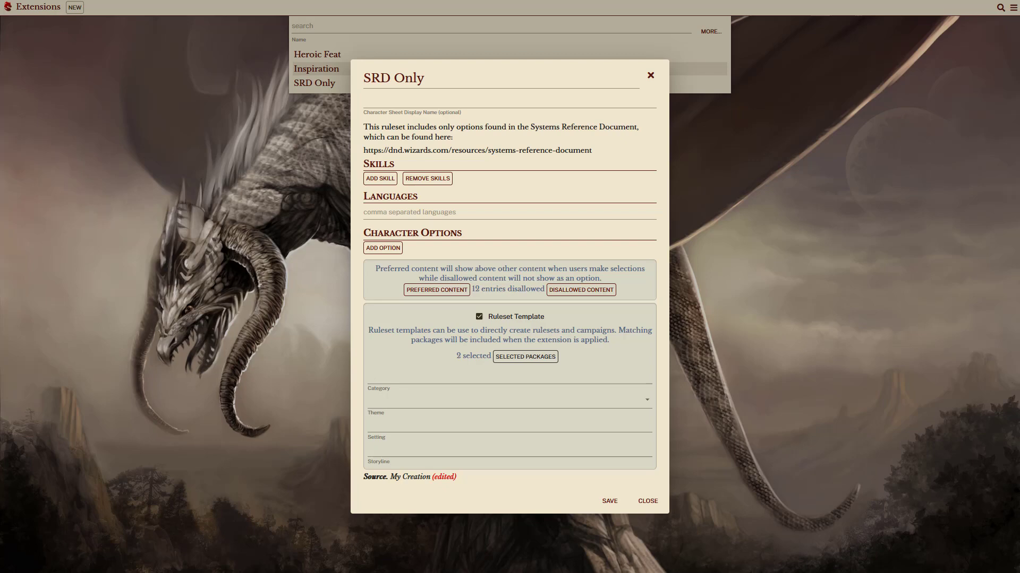
pyautogui.moveTo(510, 316)
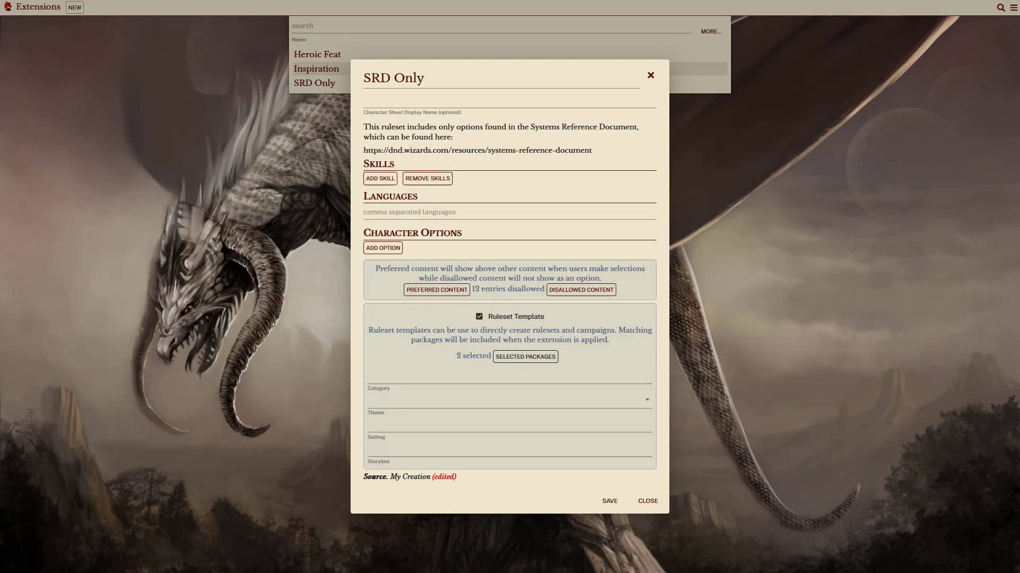
pyautogui.moveTo(509, 287)
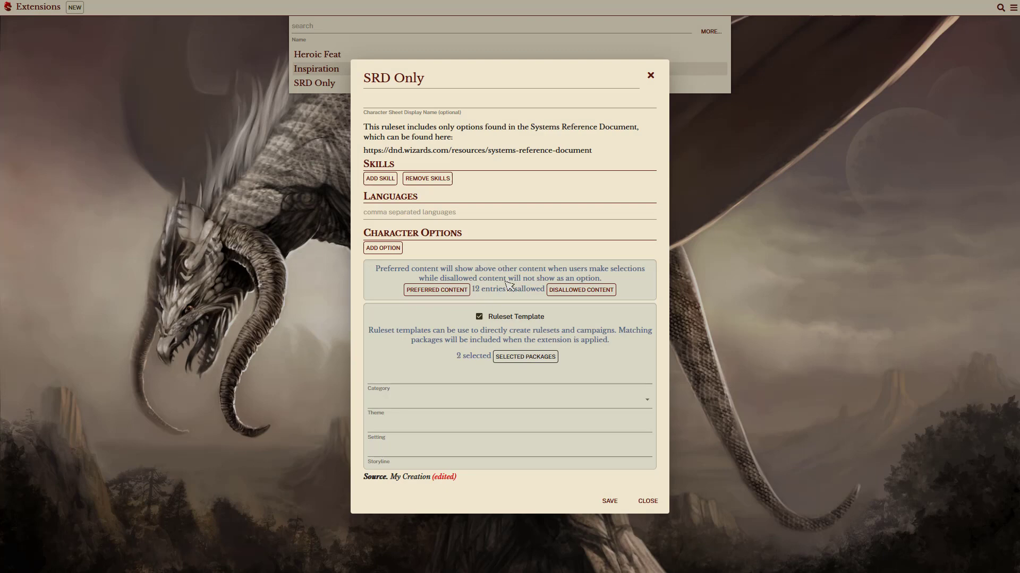
pyautogui.click(524, 357)
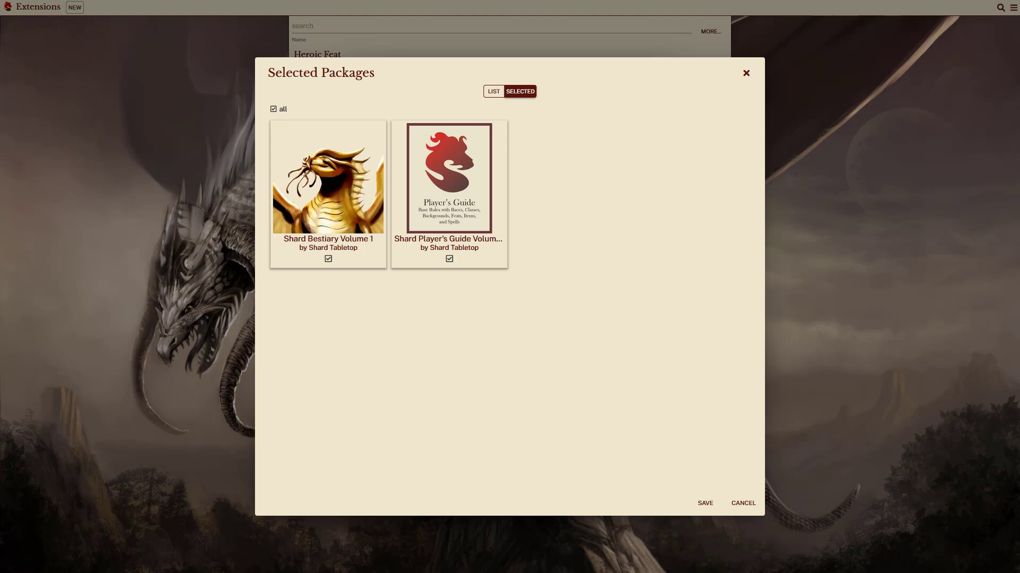
pyautogui.click(705, 502)
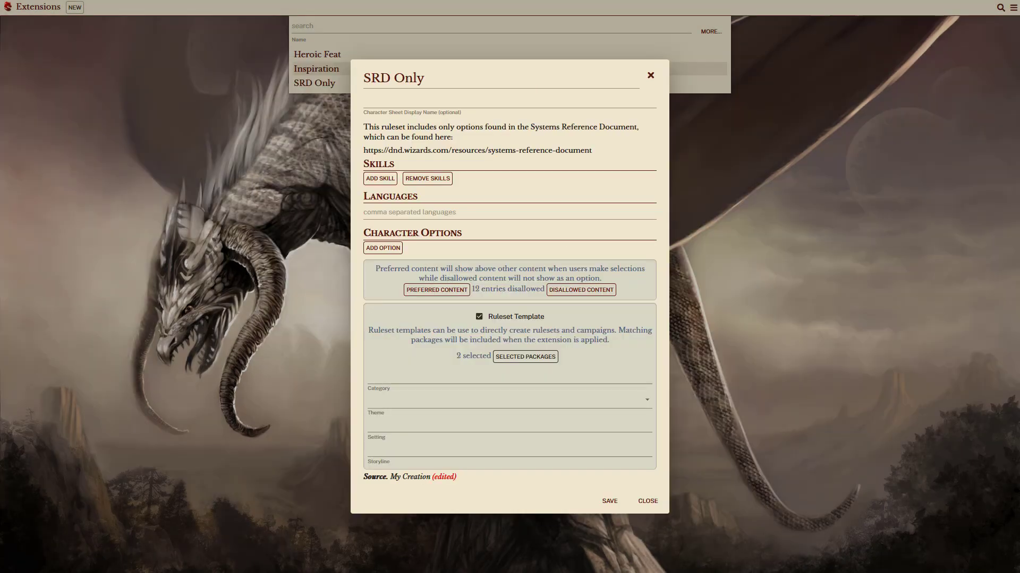
pyautogui.moveTo(579, 290)
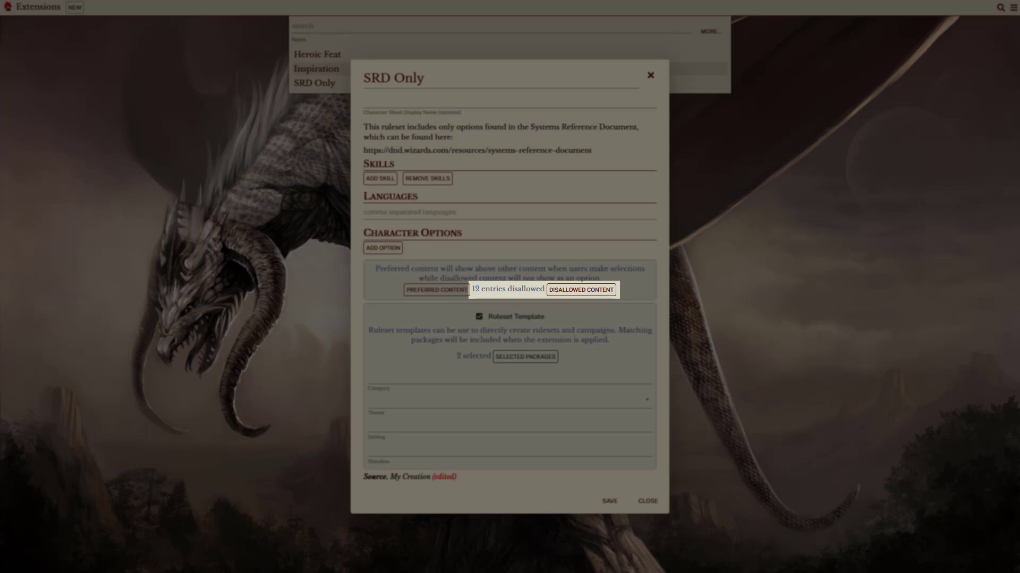
pyautogui.click(579, 289)
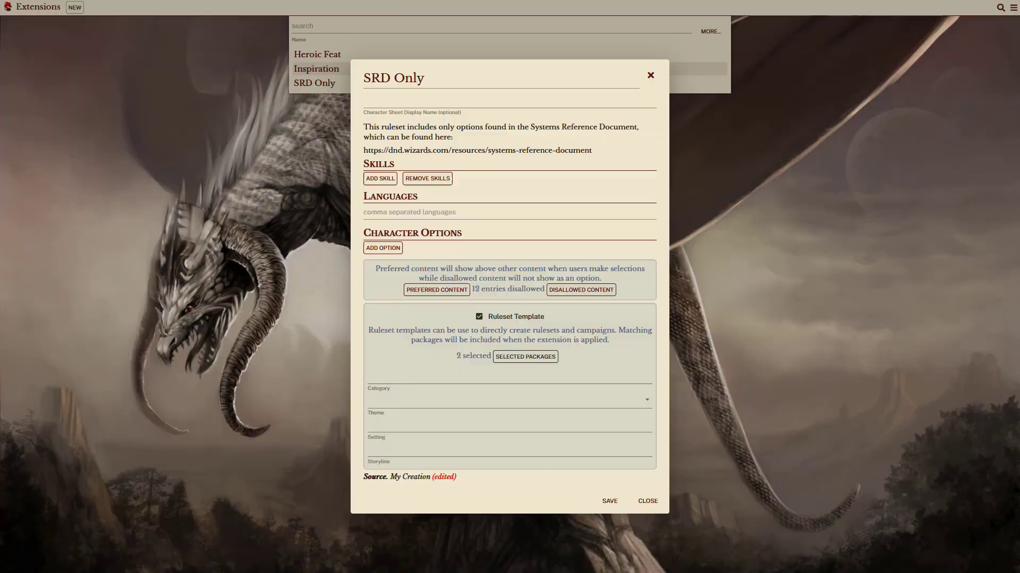
pyautogui.moveTo(521, 267)
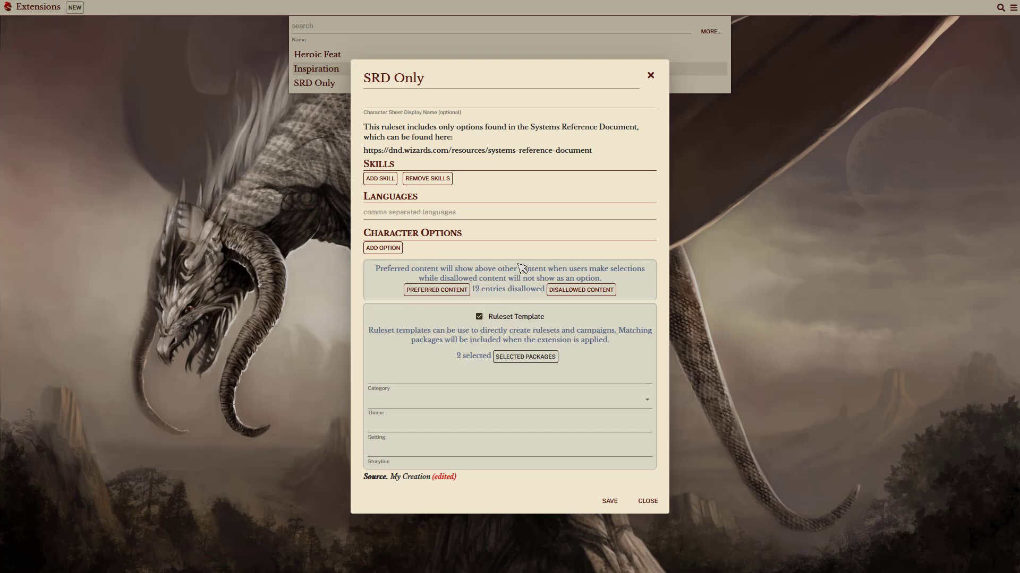
# Close the SRD Only extension, preview a blank new character sheet, and return home
pyautogui.click(646, 501)
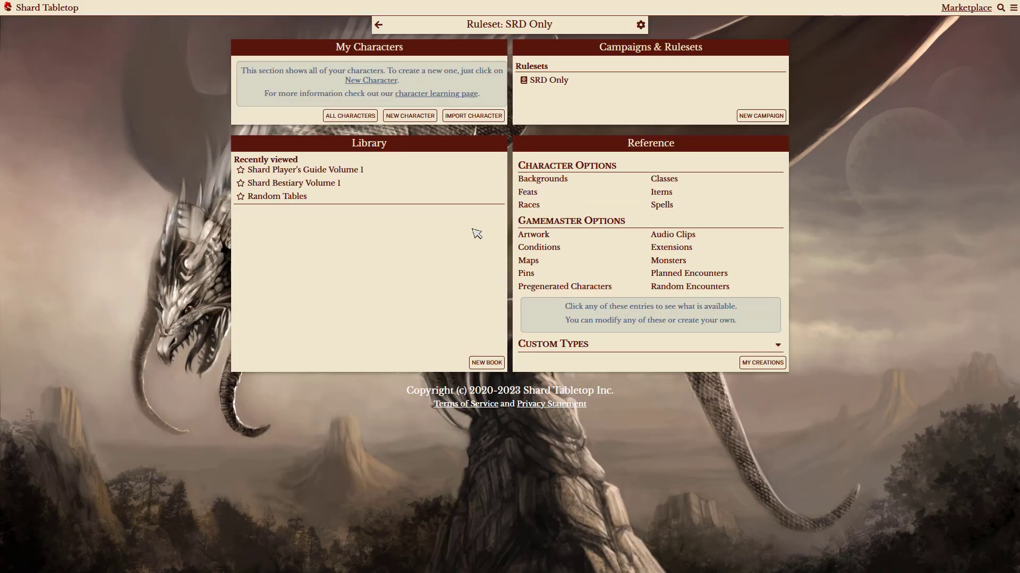
pyautogui.click(409, 115)
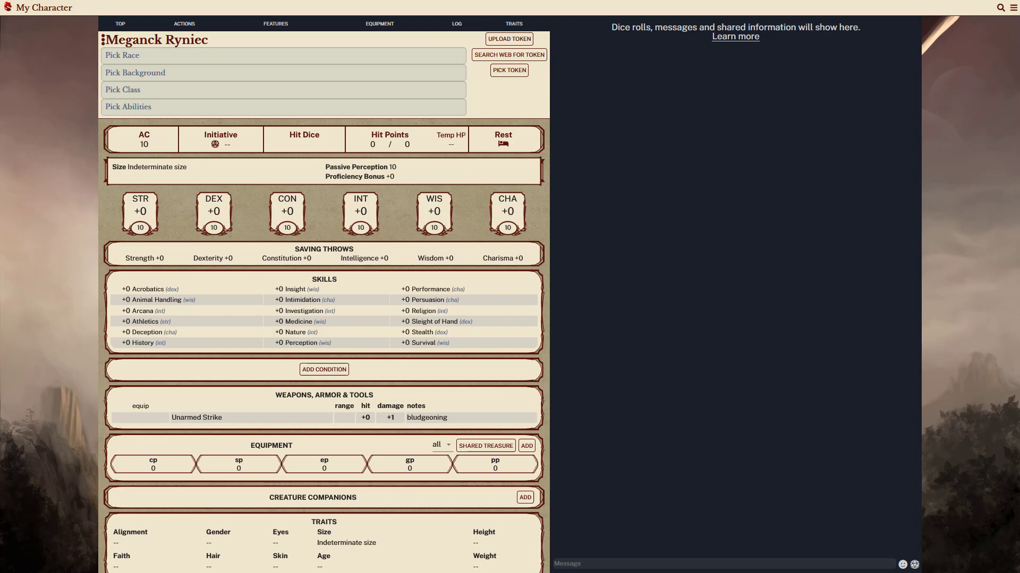
pyautogui.moveTo(374, 212)
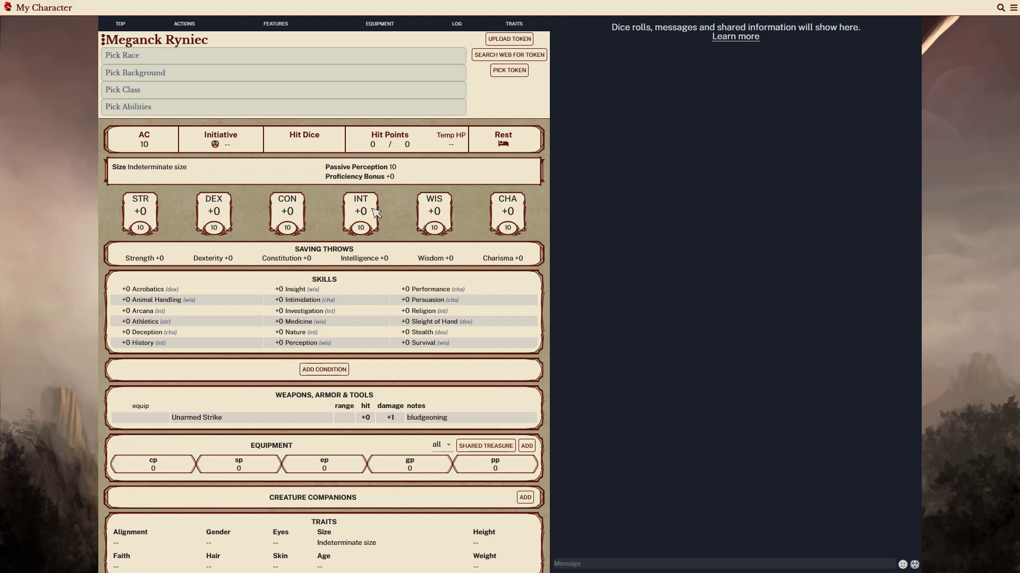
pyautogui.click(134, 72)
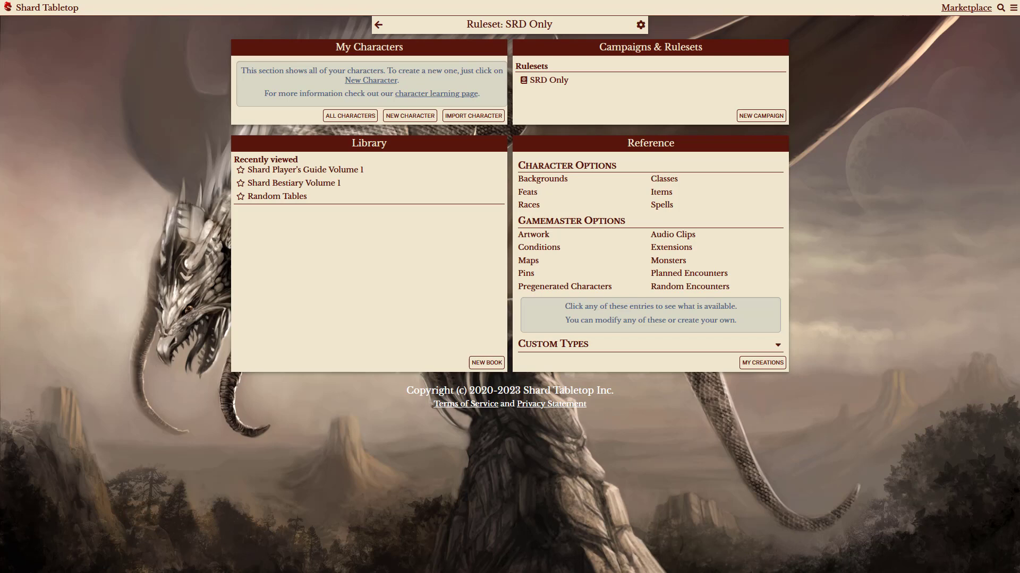
# Preview the SRD Only campaign templates in the New Campaign dialog's Template dropdown
pyautogui.click(760, 116)
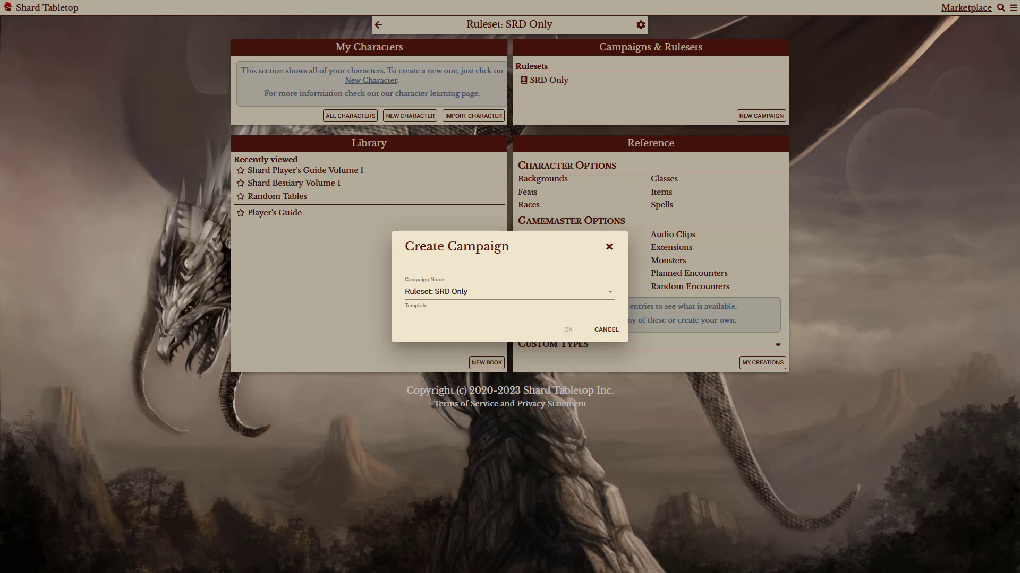
pyautogui.click(509, 292)
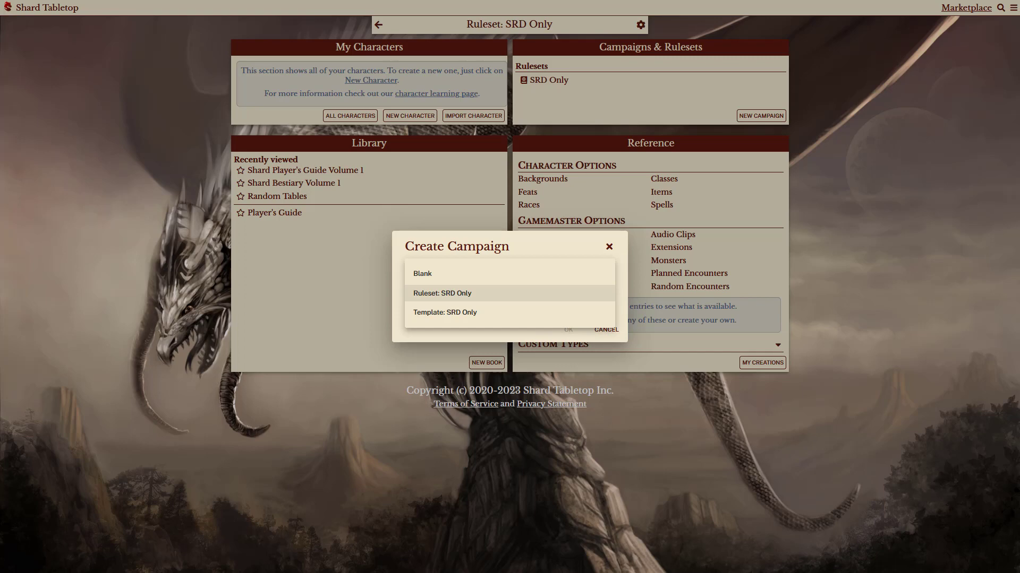
pyautogui.click(454, 293)
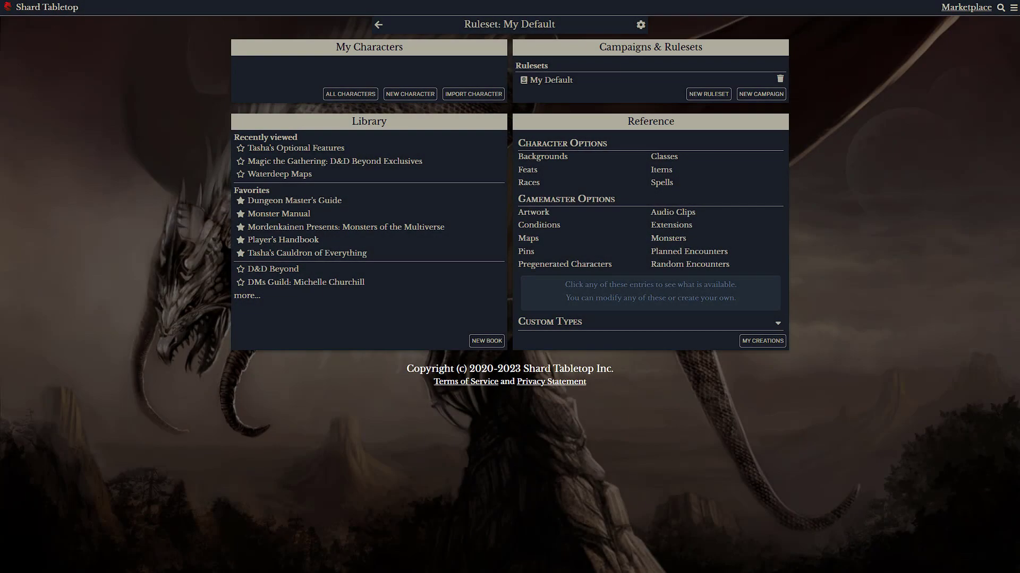
# Check New Ruleset templates, cancel, then open My Default's settings showing 30 selected, 19 disabled packages
pyautogui.click(707, 94)
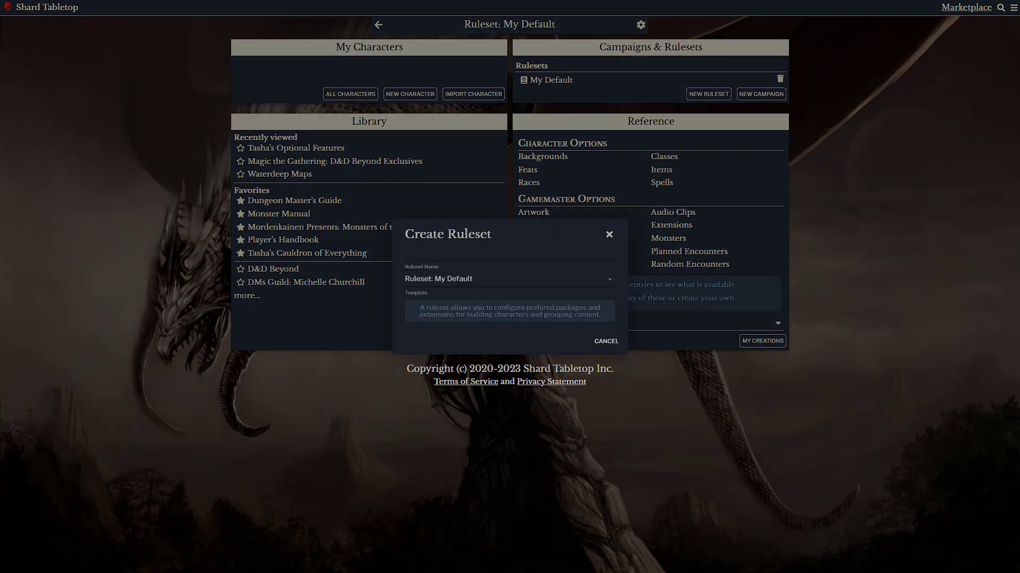
pyautogui.moveTo(493, 286)
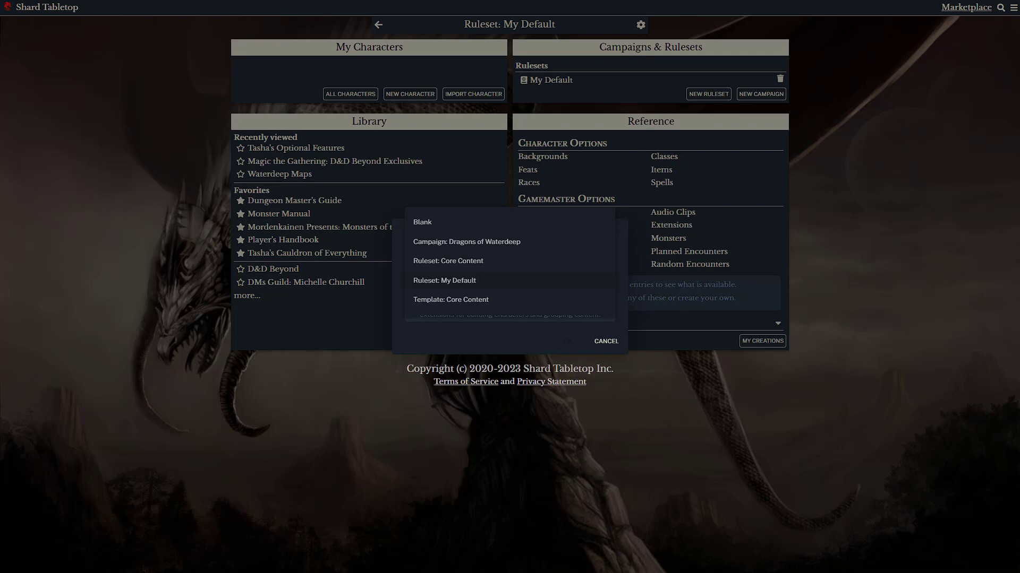
pyautogui.click(444, 281)
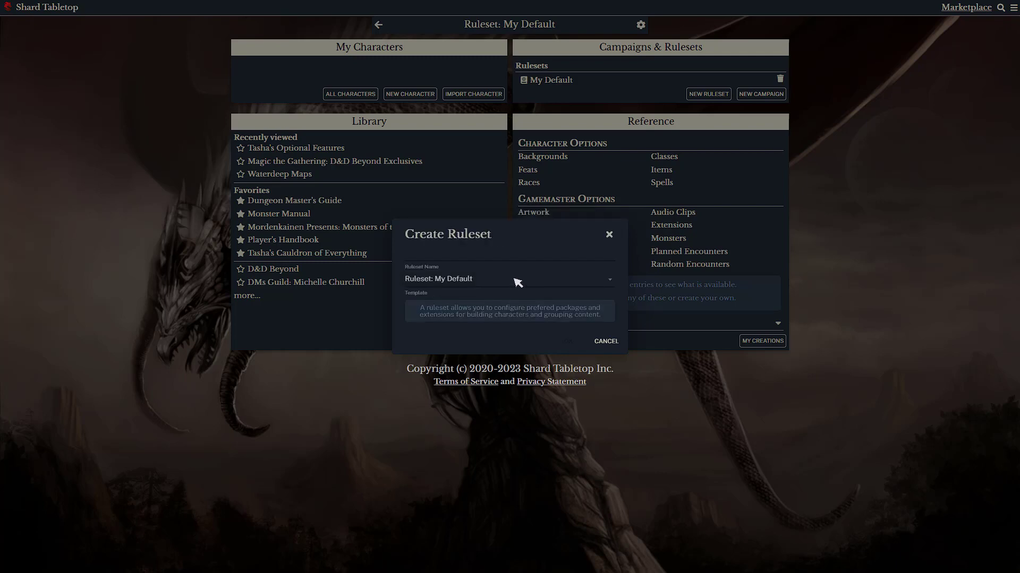
pyautogui.click(604, 341)
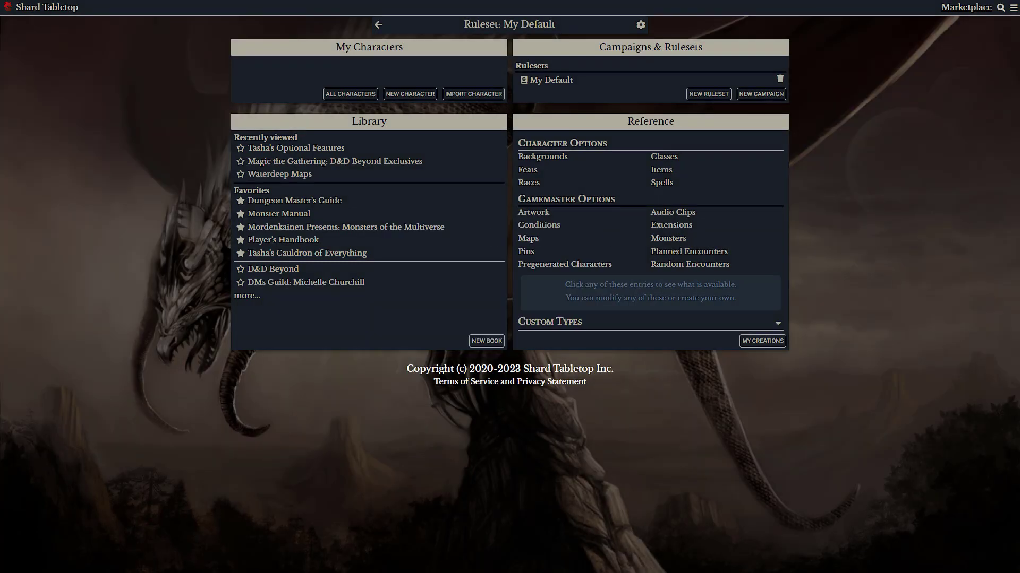
pyautogui.moveTo(509, 285)
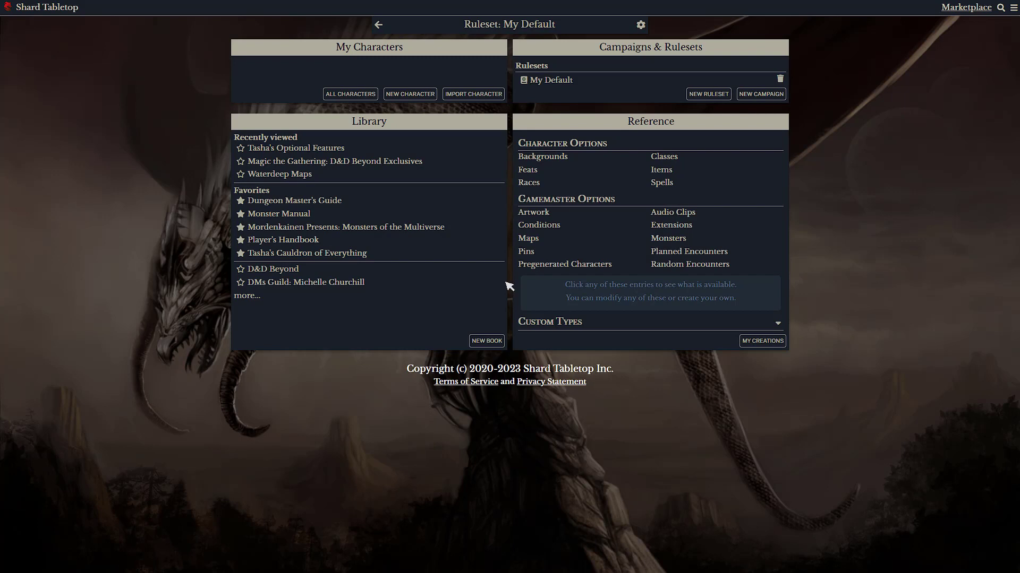
pyautogui.click(639, 25)
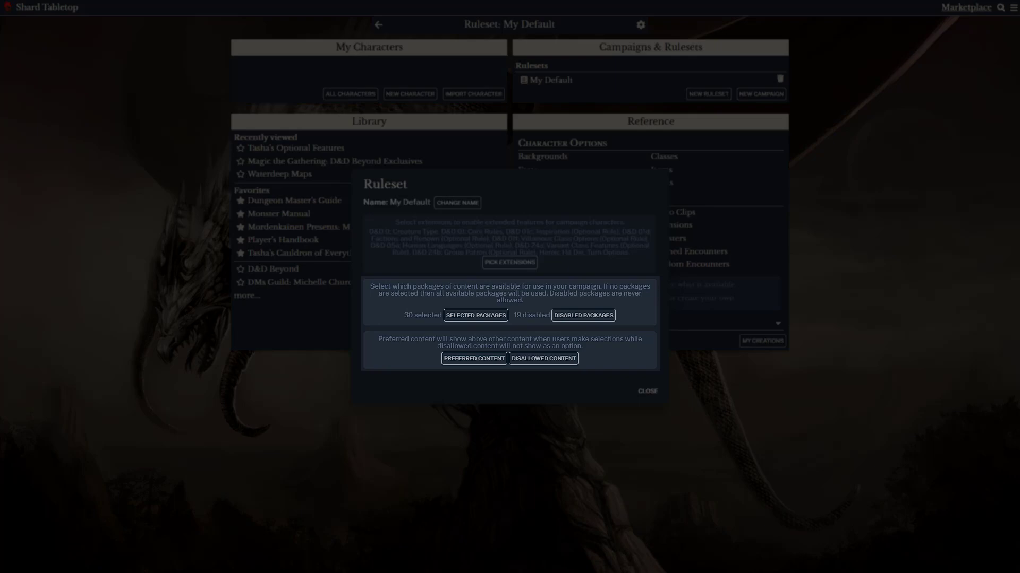
# Close the ruleset settings and filter Marketplace products to publisher Petersen Games
pyautogui.click(646, 391)
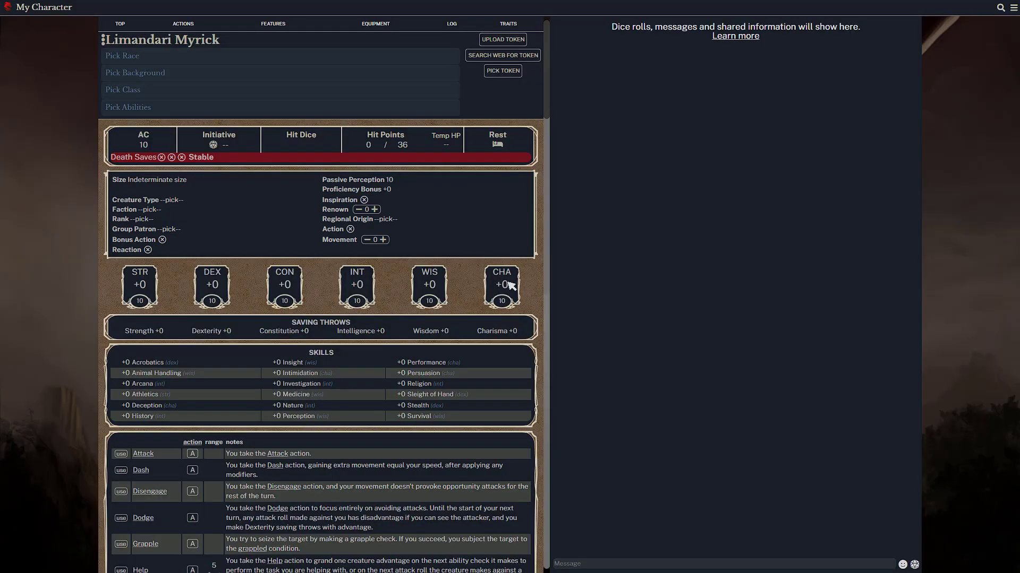
pyautogui.scroll(-3)
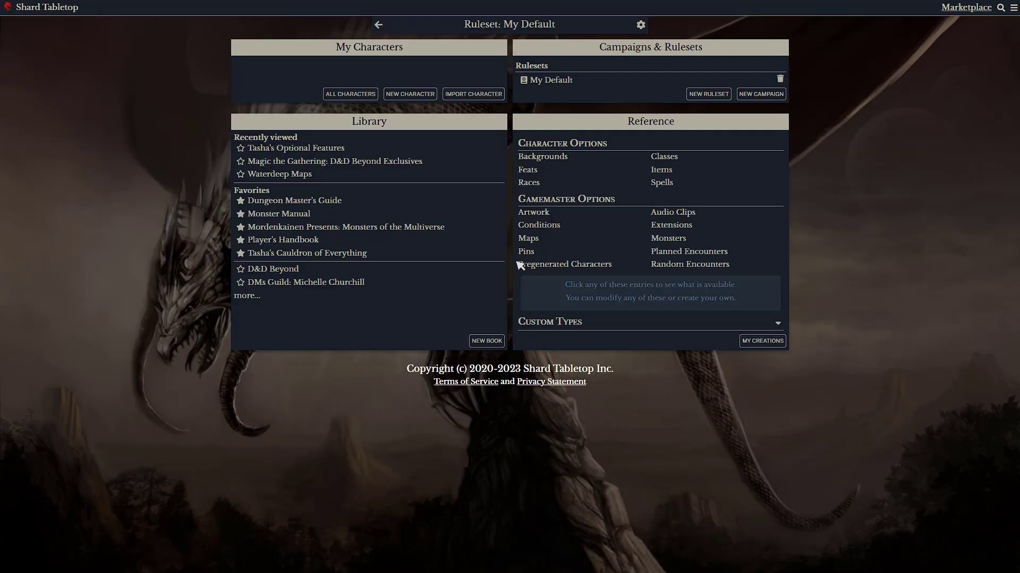
pyautogui.click(640, 25)
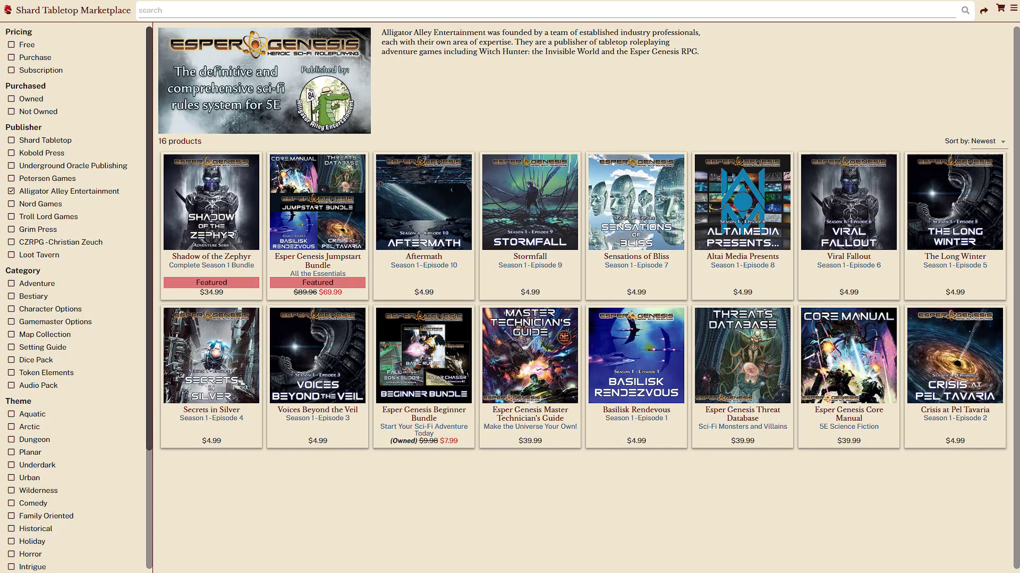
pyautogui.click(48, 178)
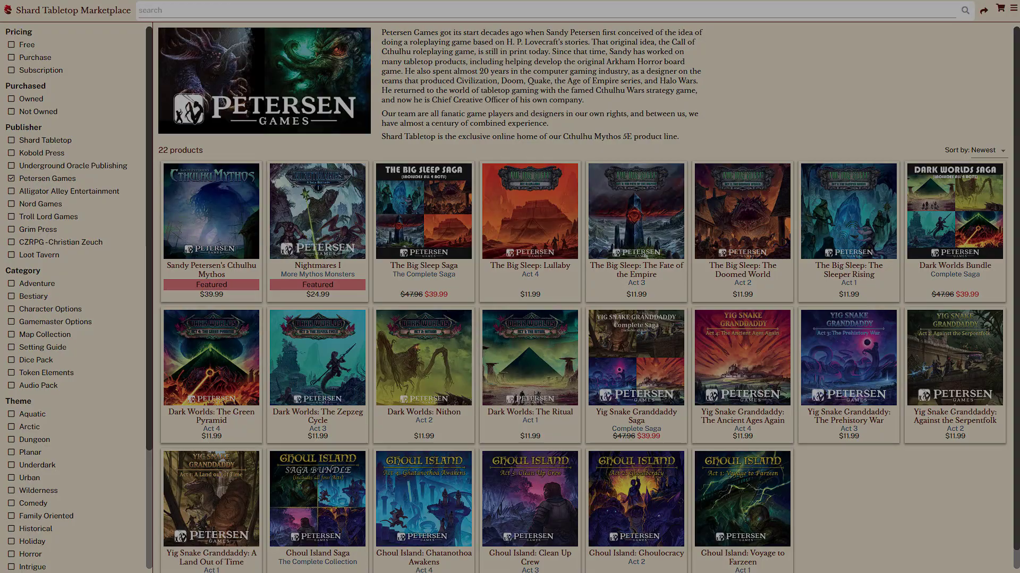